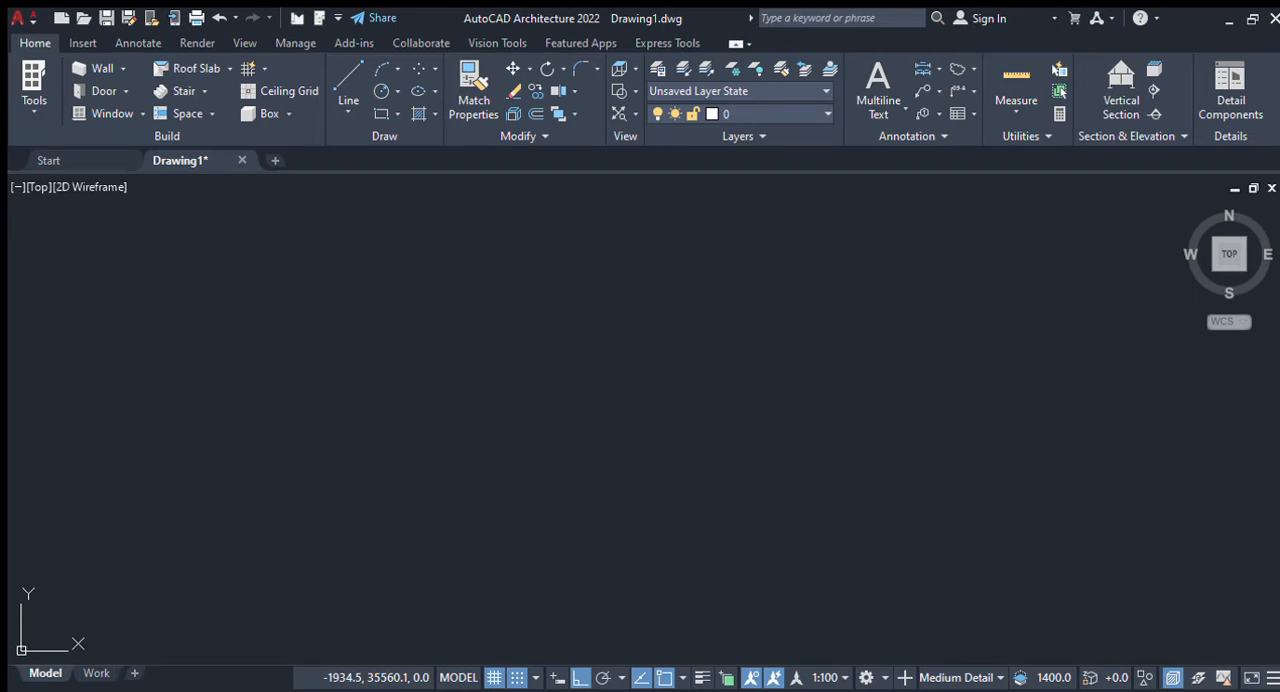
{"action": "mouse_move", "coordinate": [154, 224]}
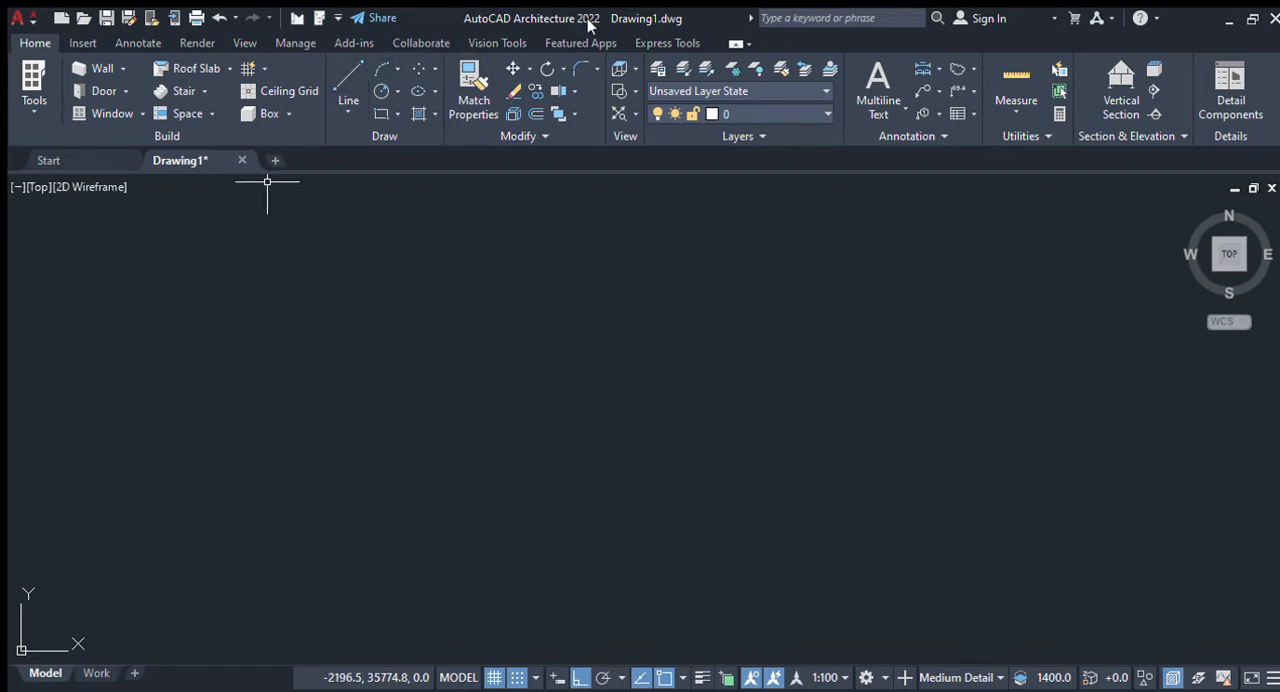
{"action": "mouse_move", "coordinate": [600, 456]}
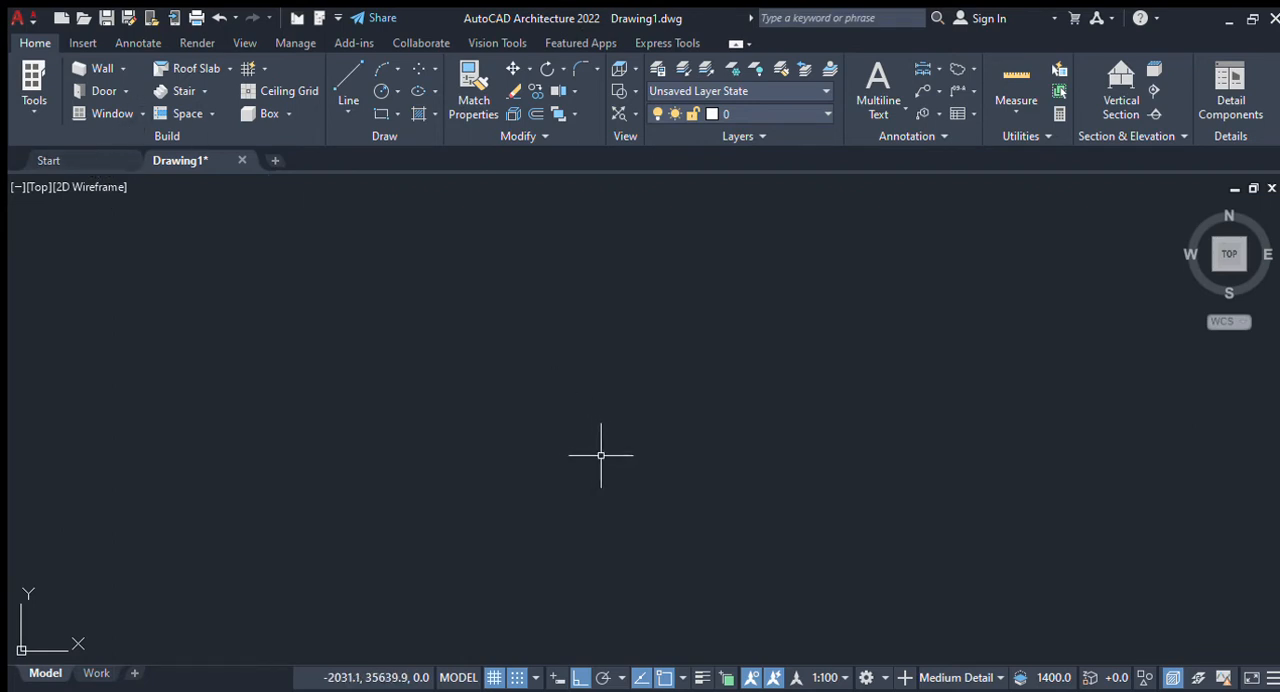
{"action": "mouse_move", "coordinate": [514, 484]}
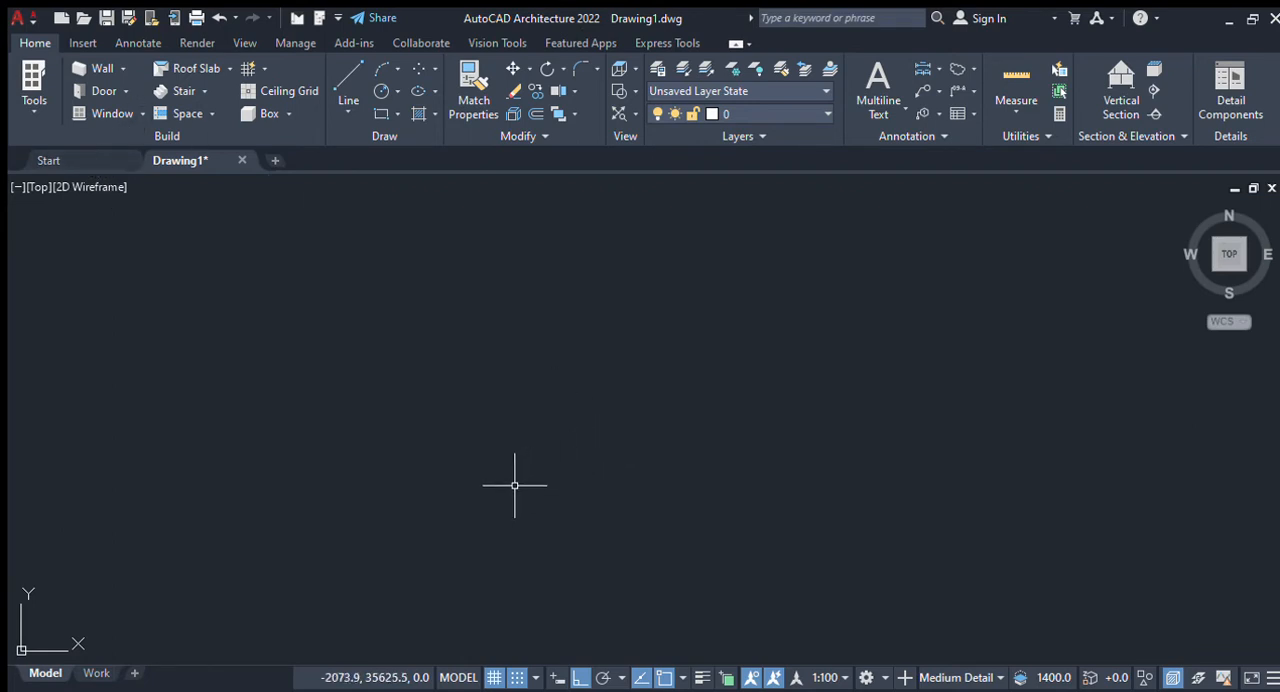
{"action": "mouse_move", "coordinate": [404, 190]}
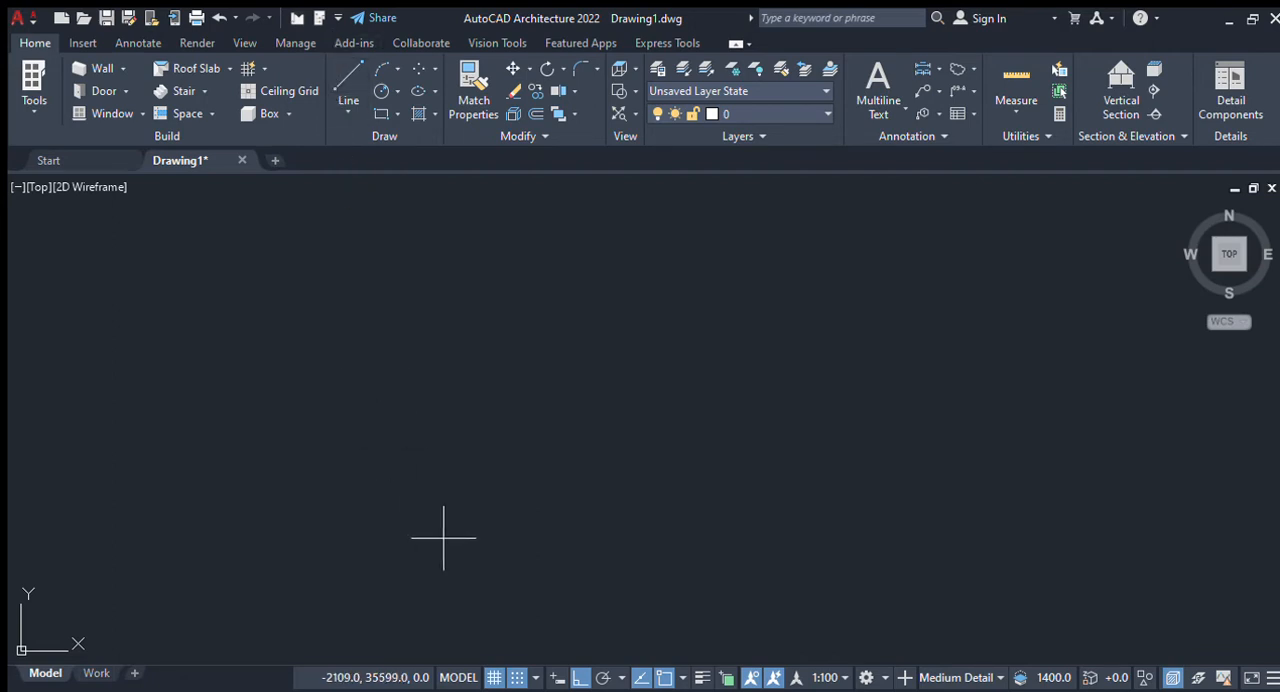
{"action": "mouse_move", "coordinate": [580, 606]}
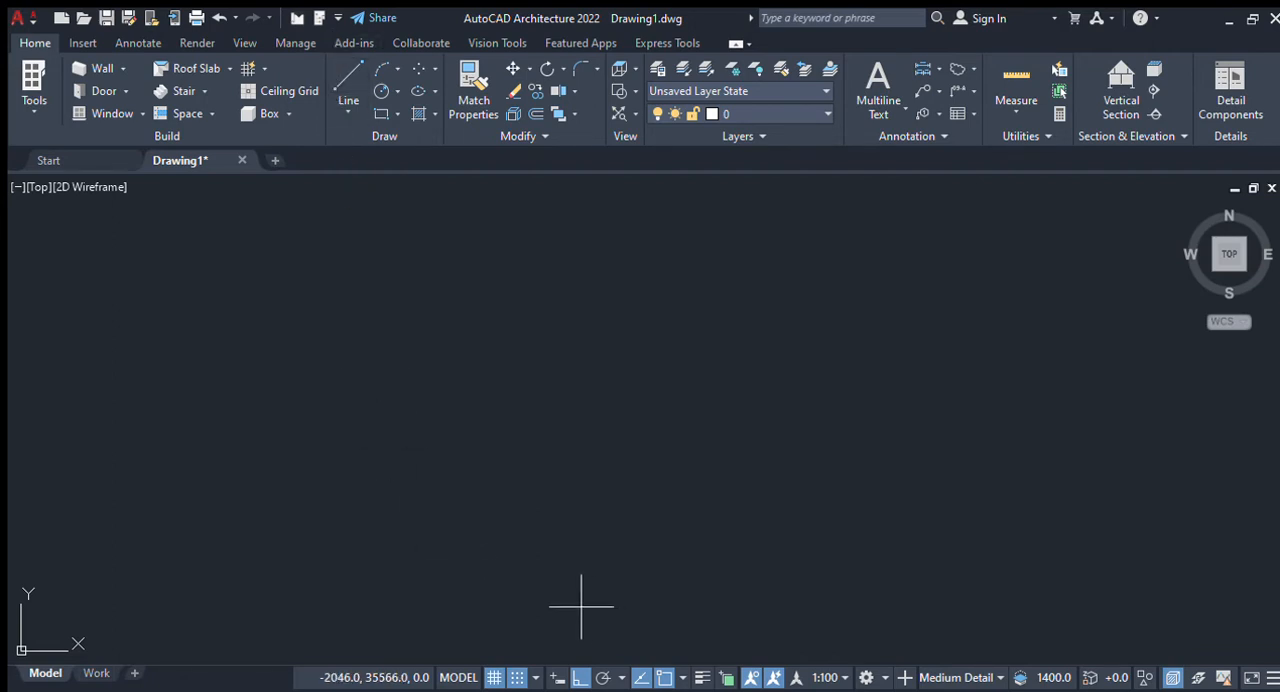
{"action": "mouse_move", "coordinate": [624, 632]}
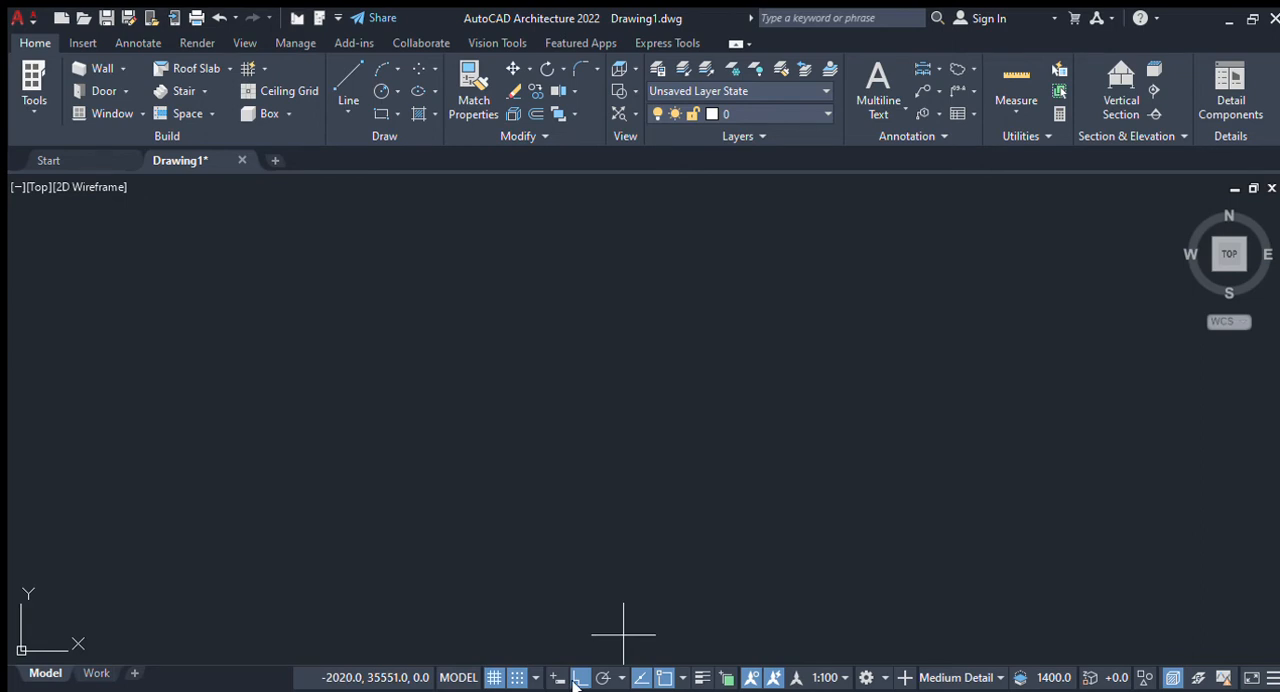
{"action": "mouse_move", "coordinate": [510, 572]}
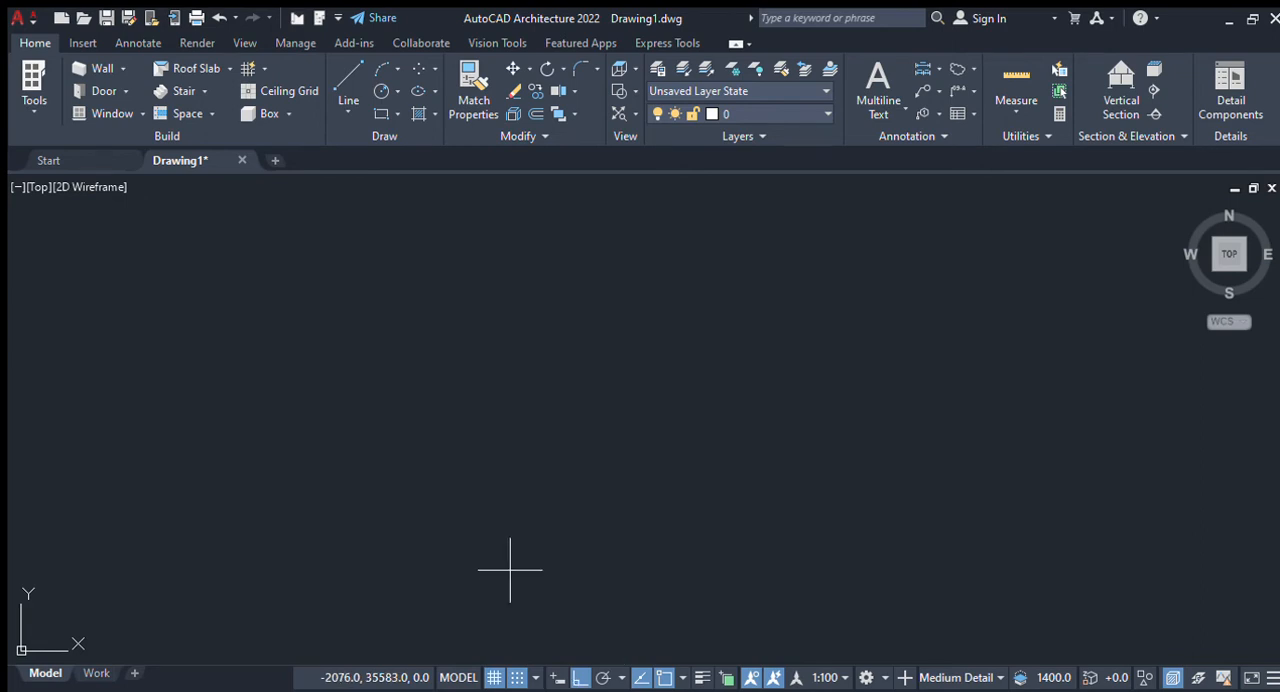
{"action": "mouse_move", "coordinate": [480, 560]}
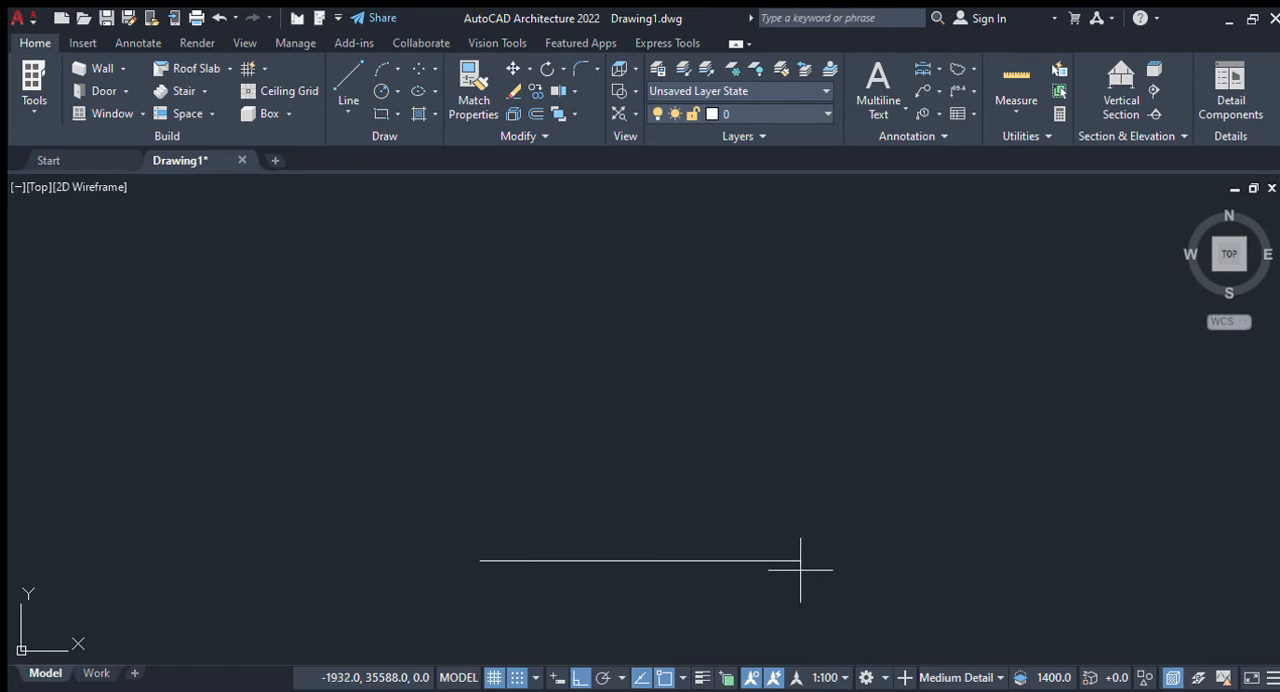
{"action": "mouse_move", "coordinate": [800, 570]}
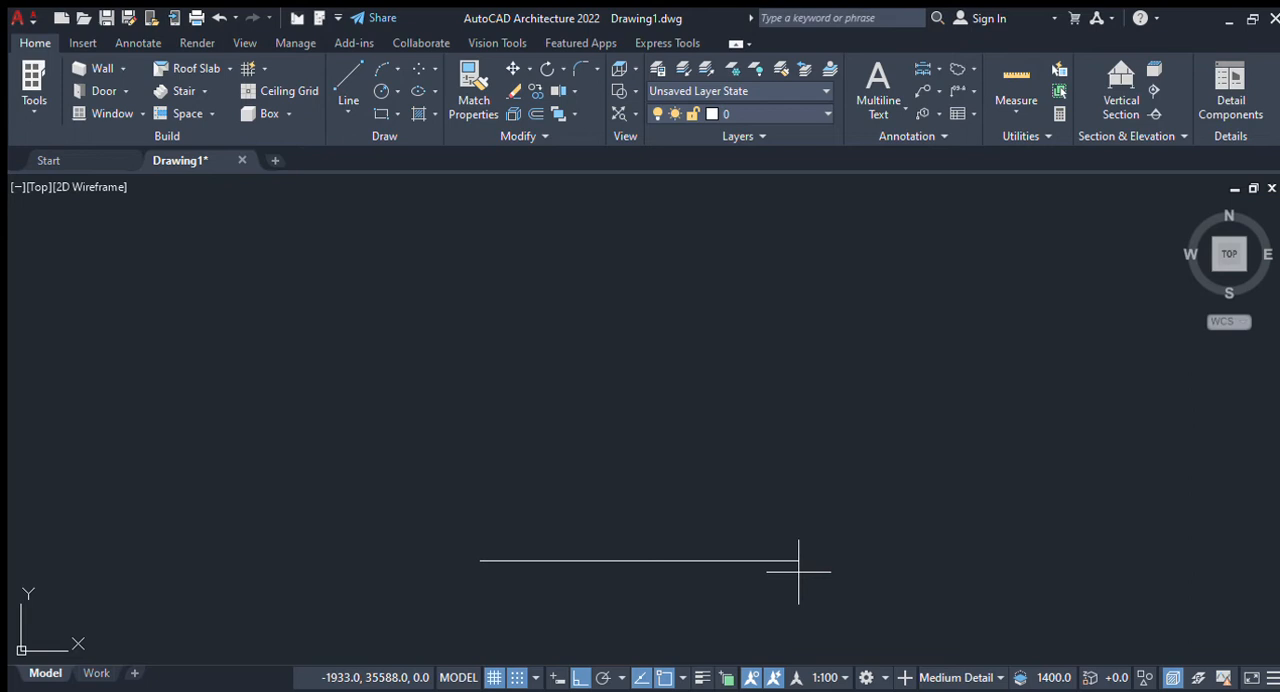
{"action": "mouse_move", "coordinate": [744, 544]}
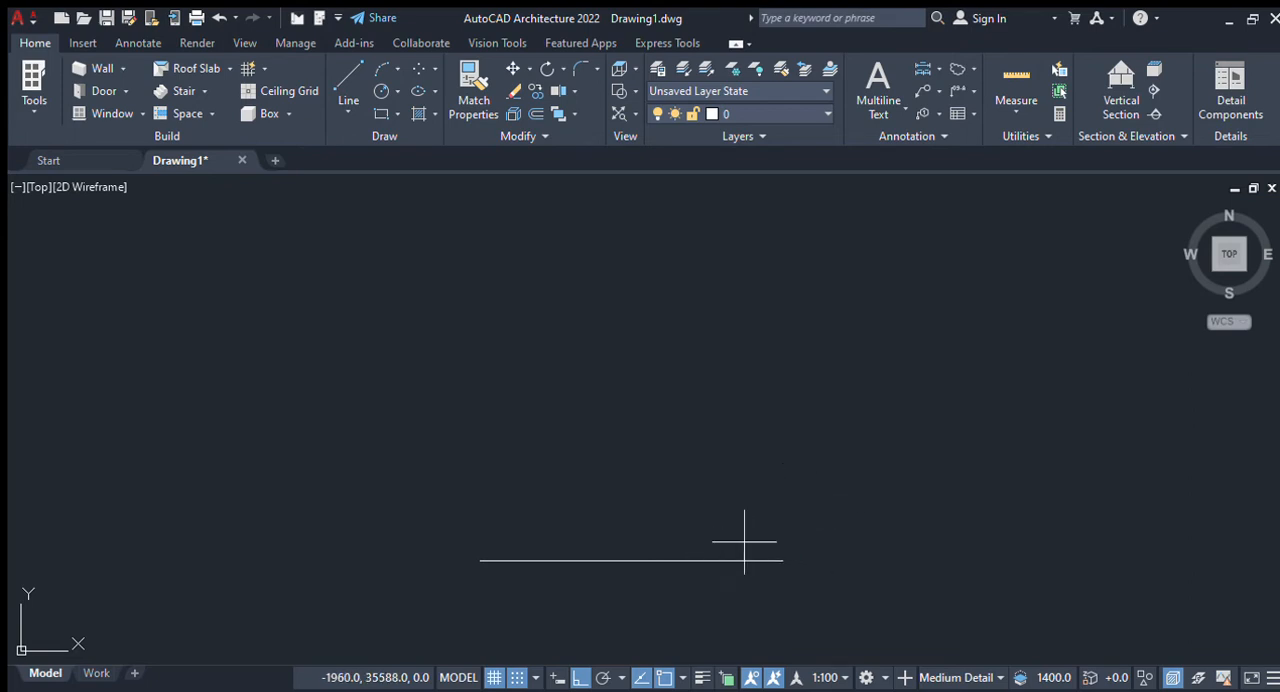
{"action": "mouse_move", "coordinate": [740, 604]}
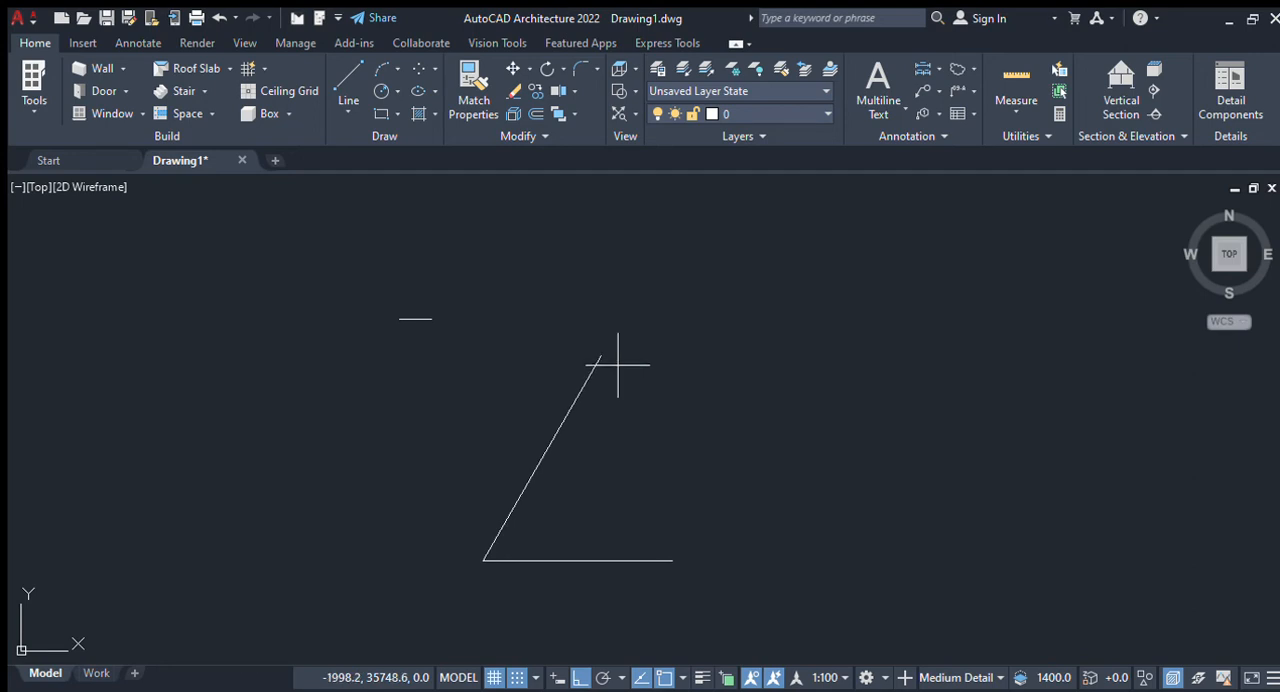
{"action": "mouse_move", "coordinate": [624, 418]}
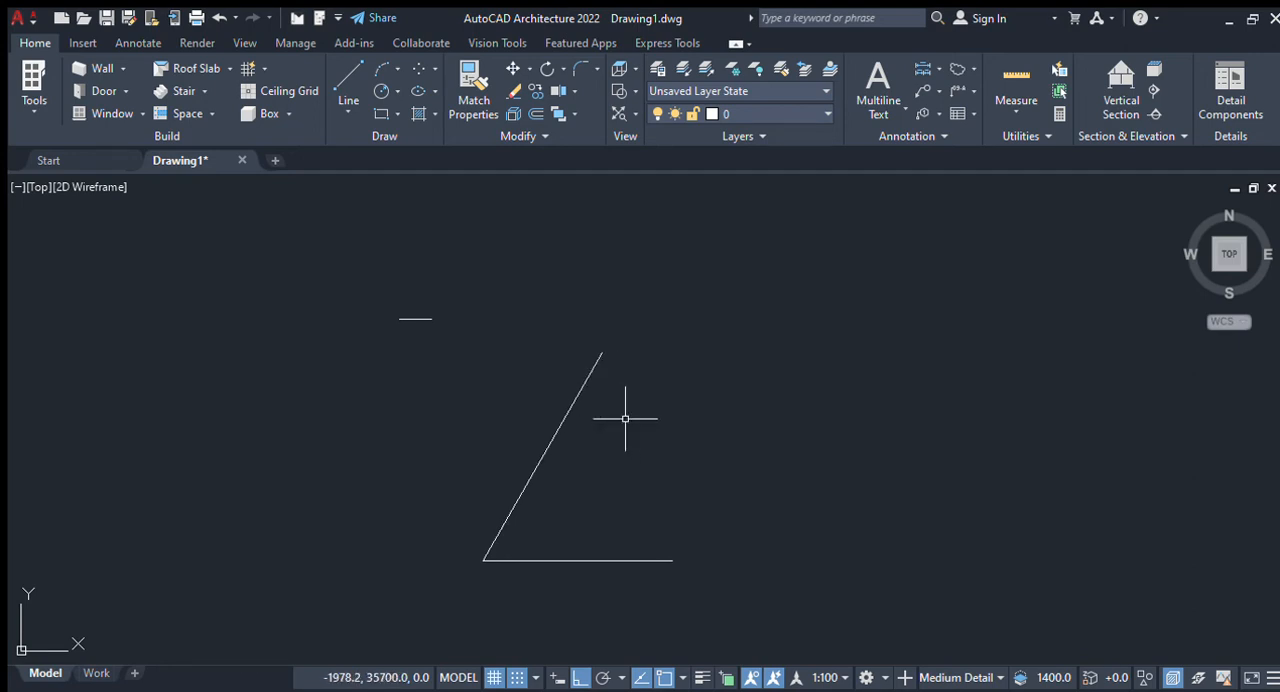
{"action": "mouse_move", "coordinate": [672, 564]}
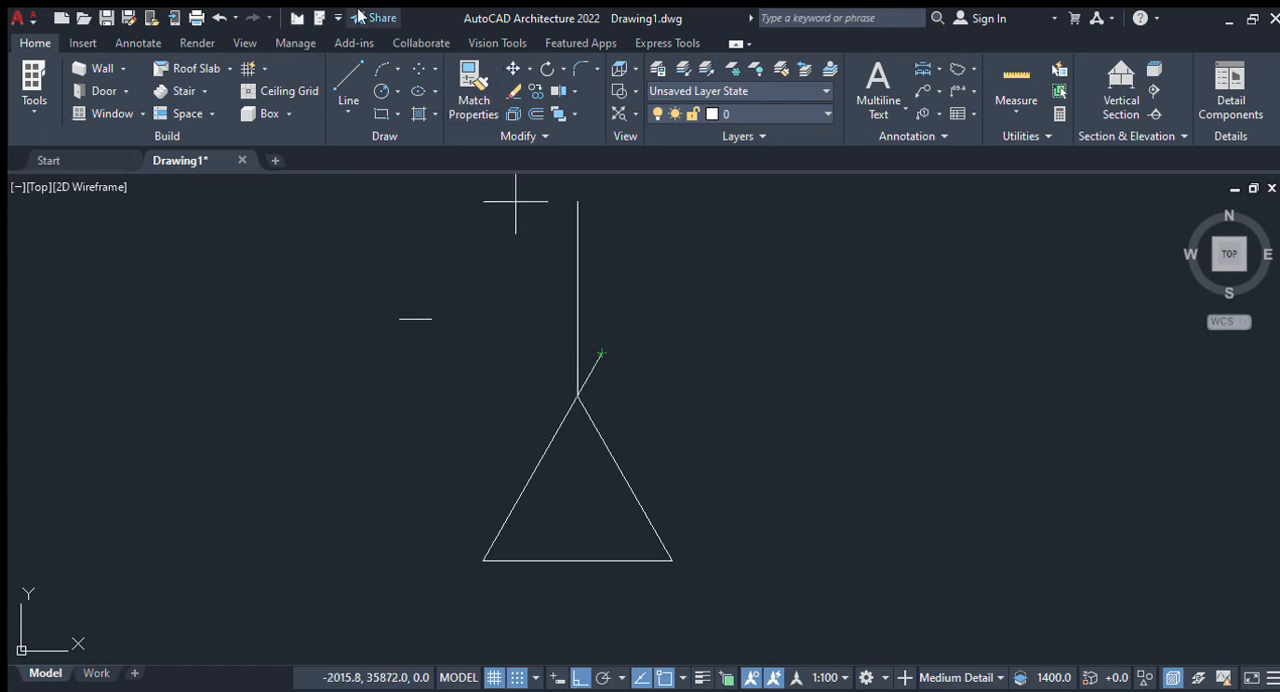
{"action": "mouse_move", "coordinate": [564, 240]}
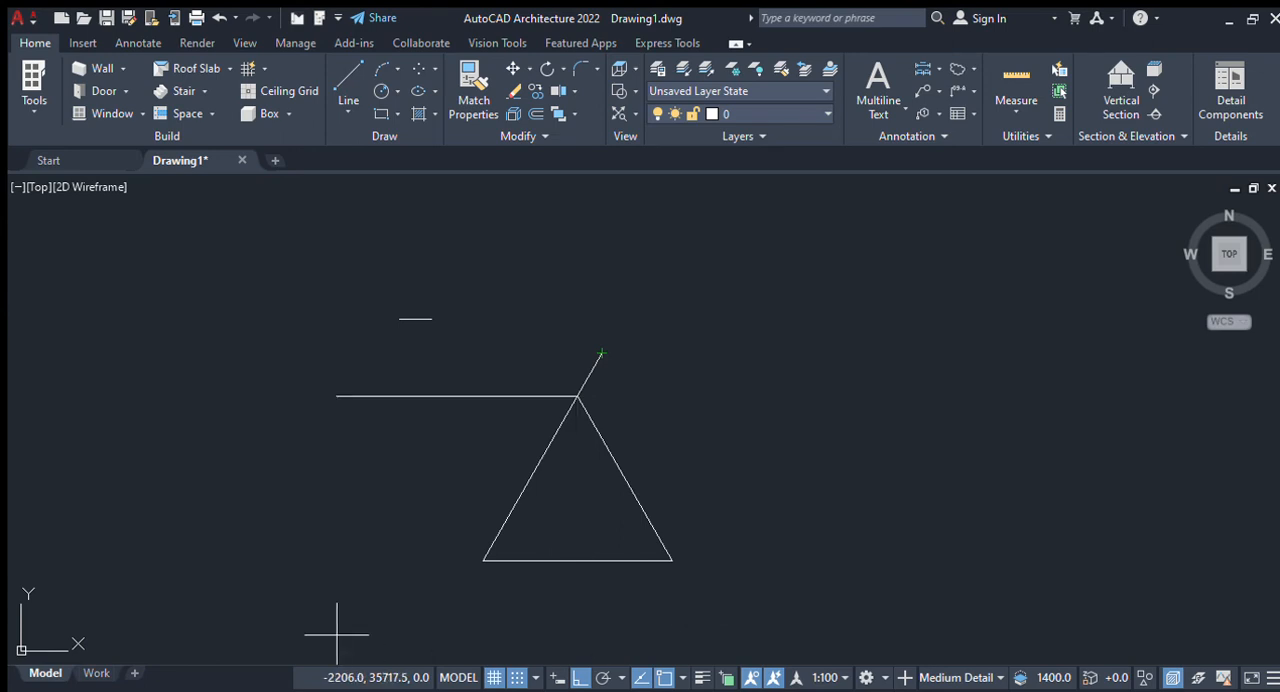
{"action": "mouse_move", "coordinate": [364, 590]}
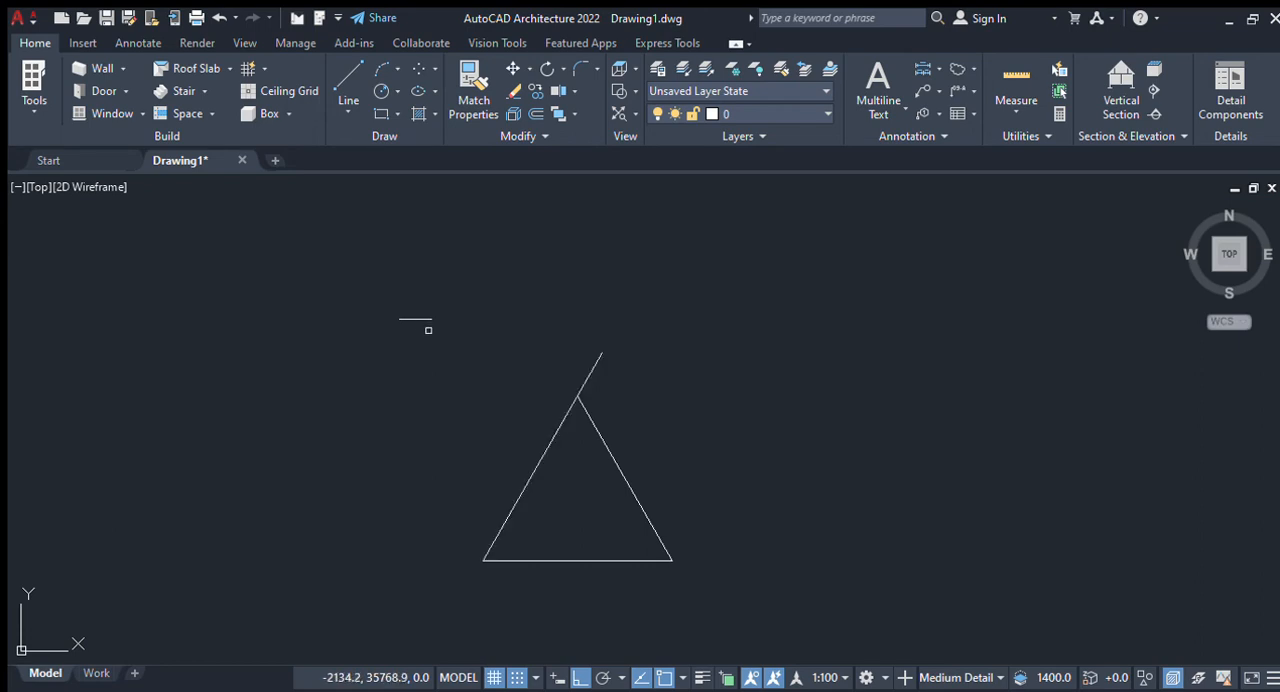
{"action": "mouse_move", "coordinate": [600, 356]}
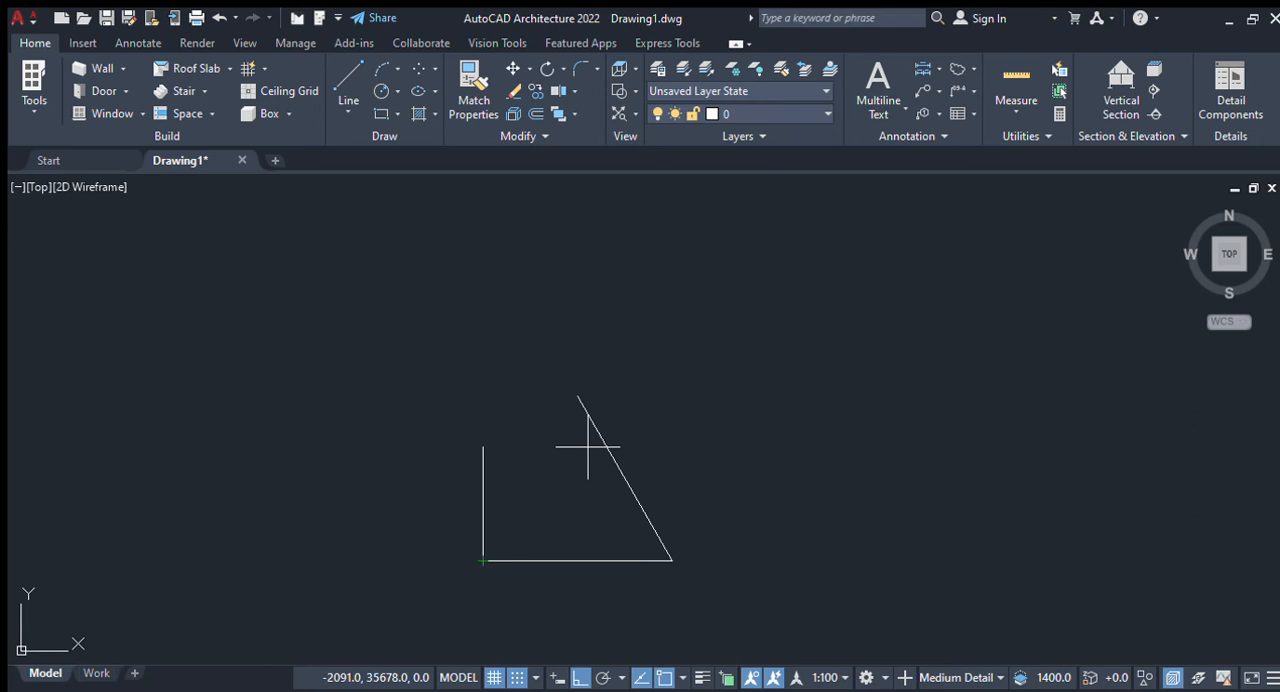
Trim the line segment overshooting the triangle's apex and remove the stray short line.
{"action": "left_click", "coordinate": [578, 396]}
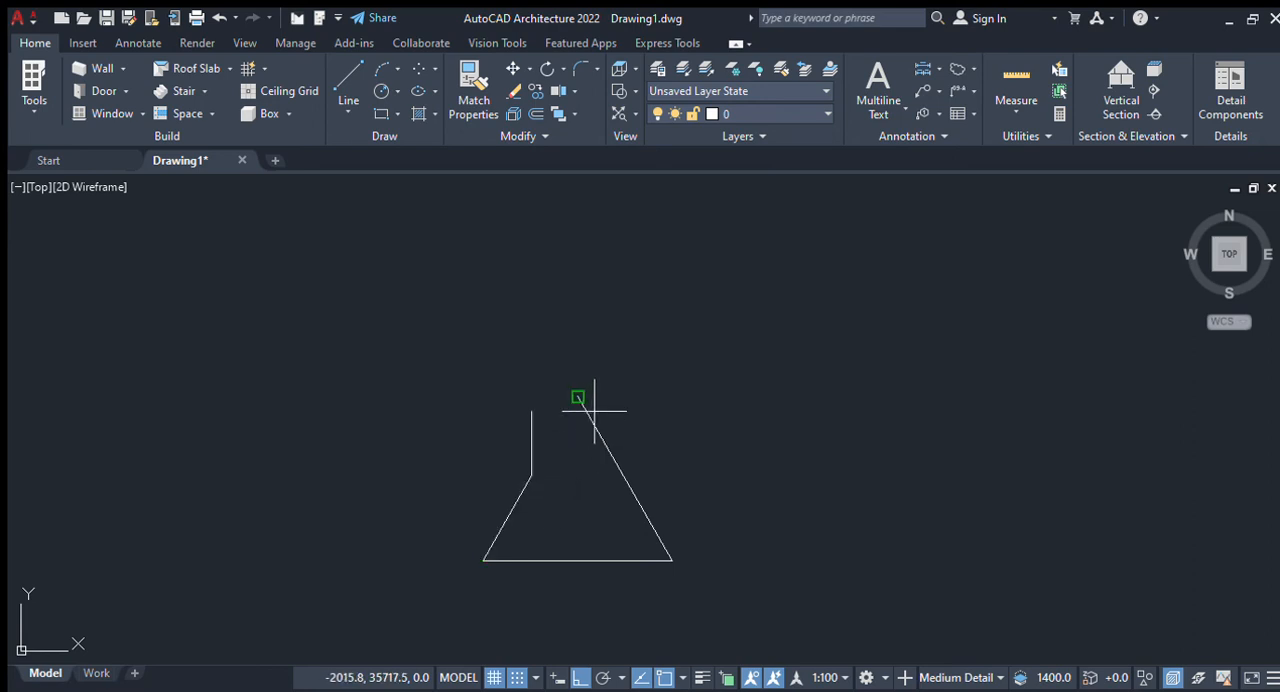
{"action": "left_click", "coordinate": [578, 398]}
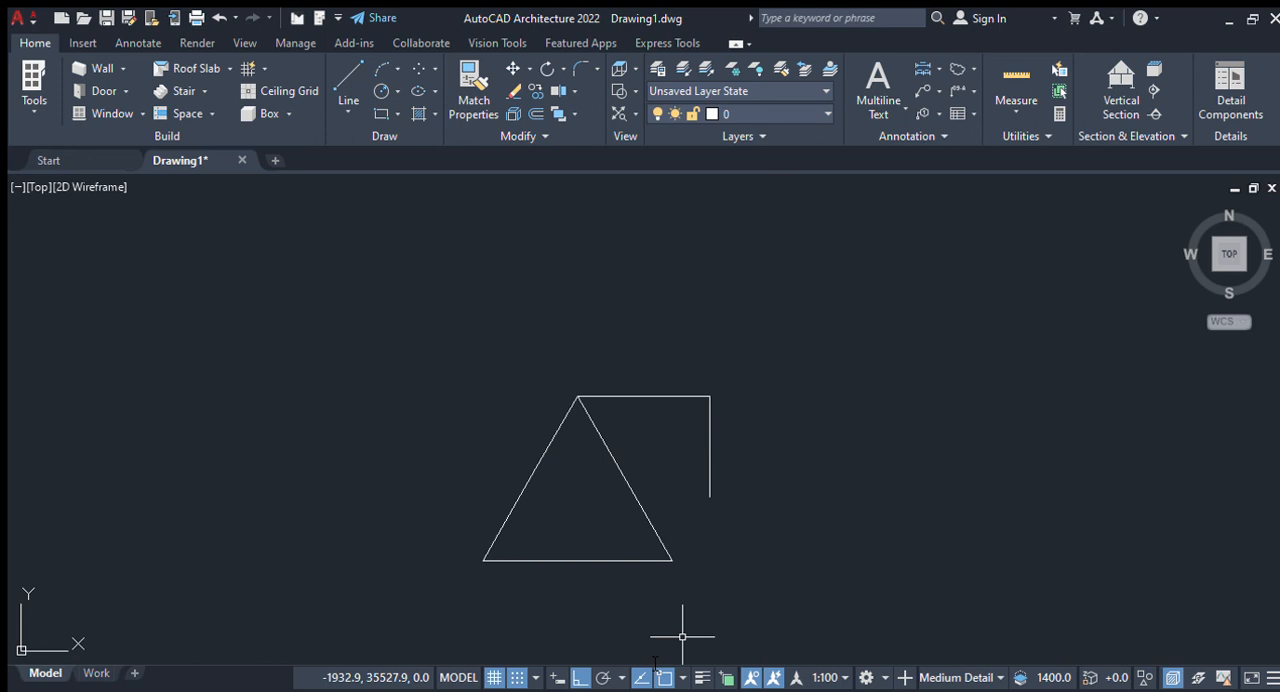
{"action": "mouse_move", "coordinate": [450, 518]}
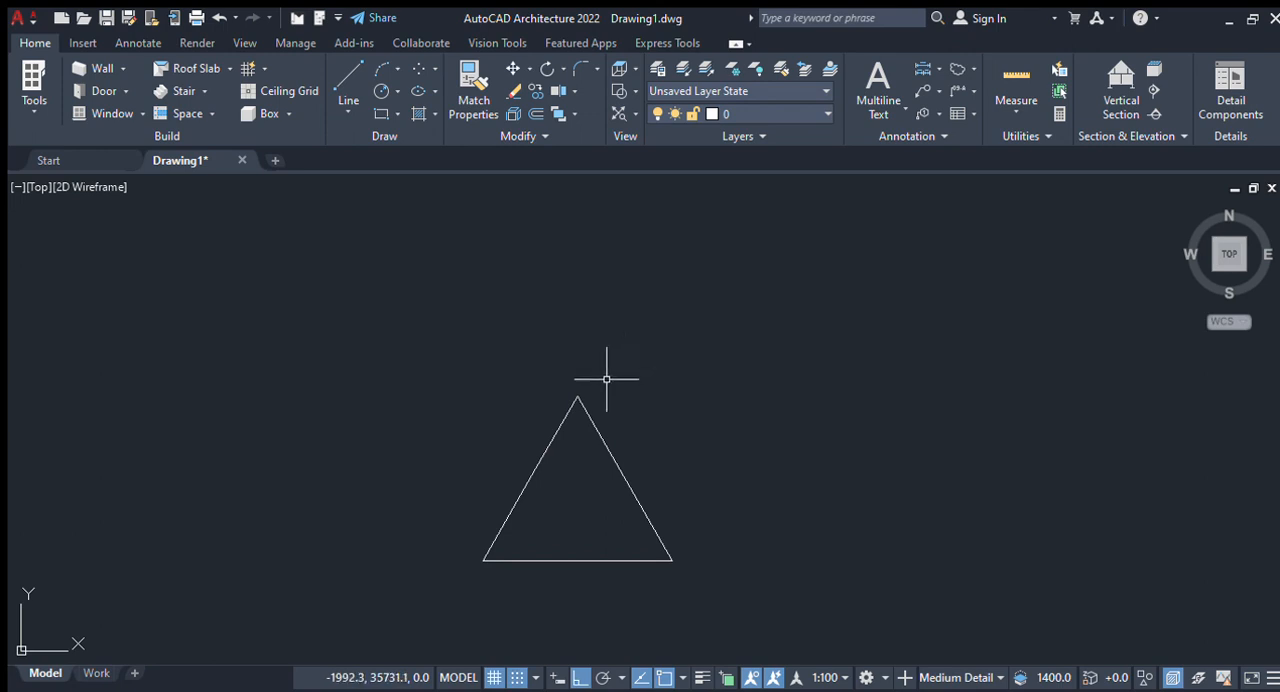
{"action": "mouse_move", "coordinate": [538, 280]}
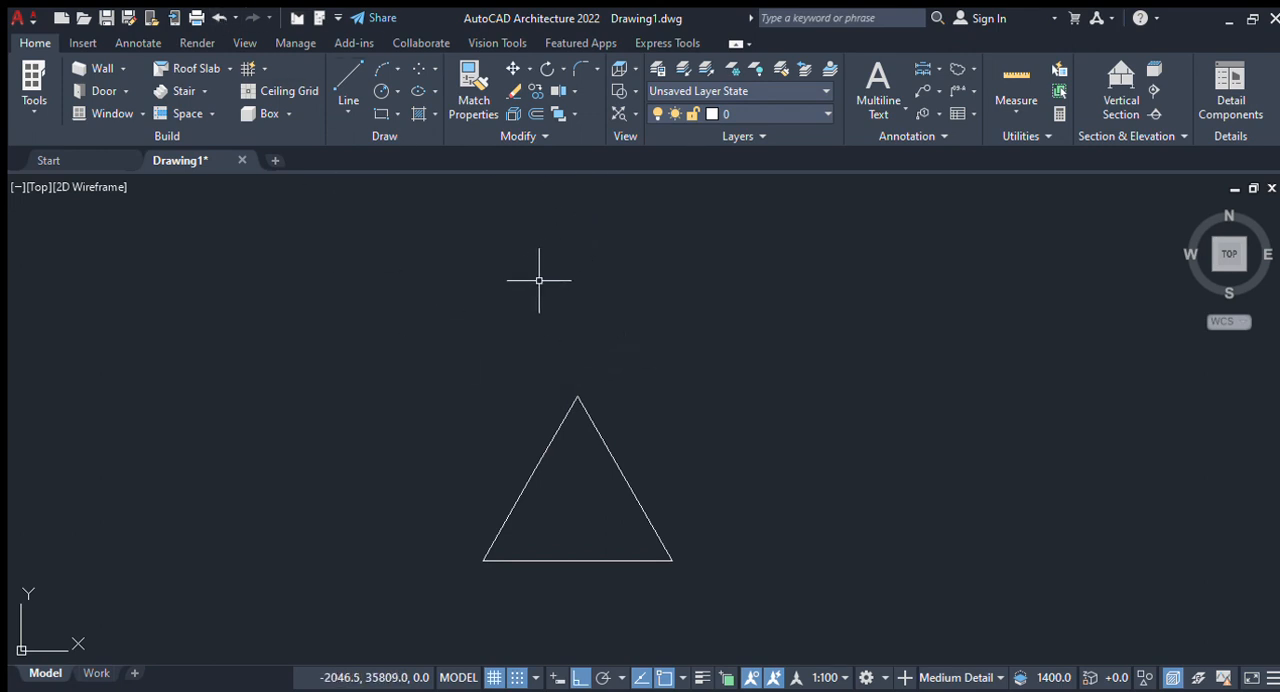
{"action": "mouse_move", "coordinate": [784, 362]}
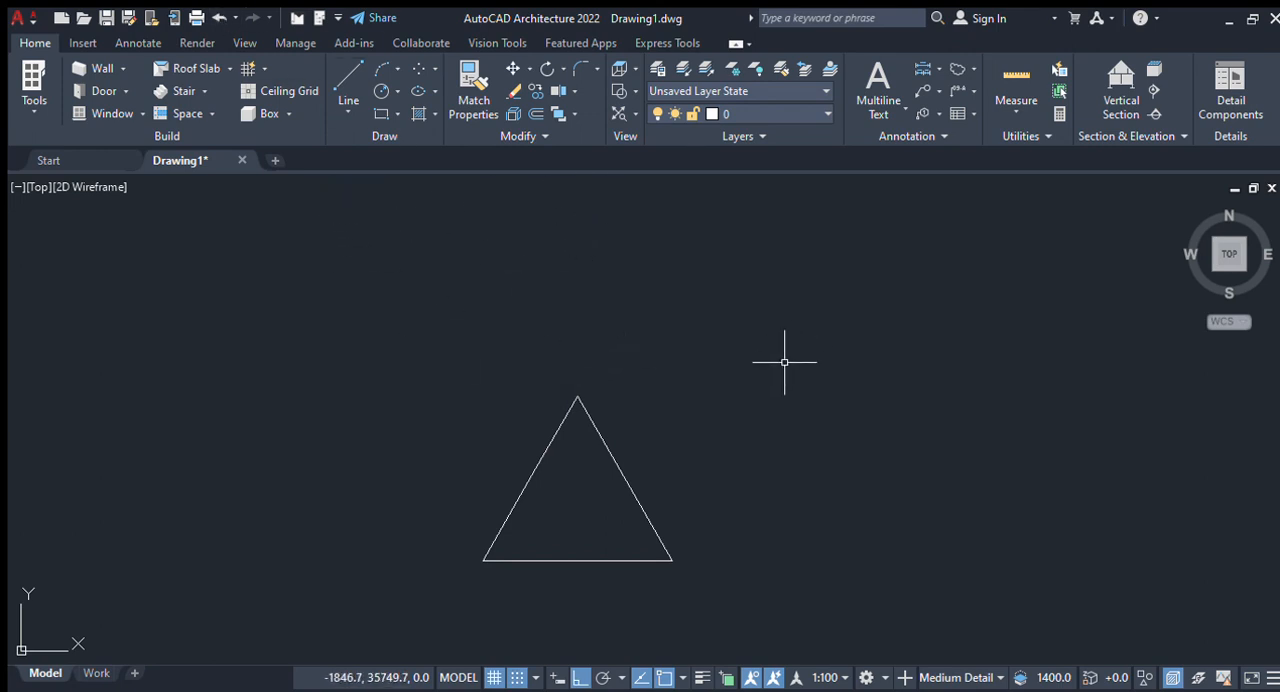